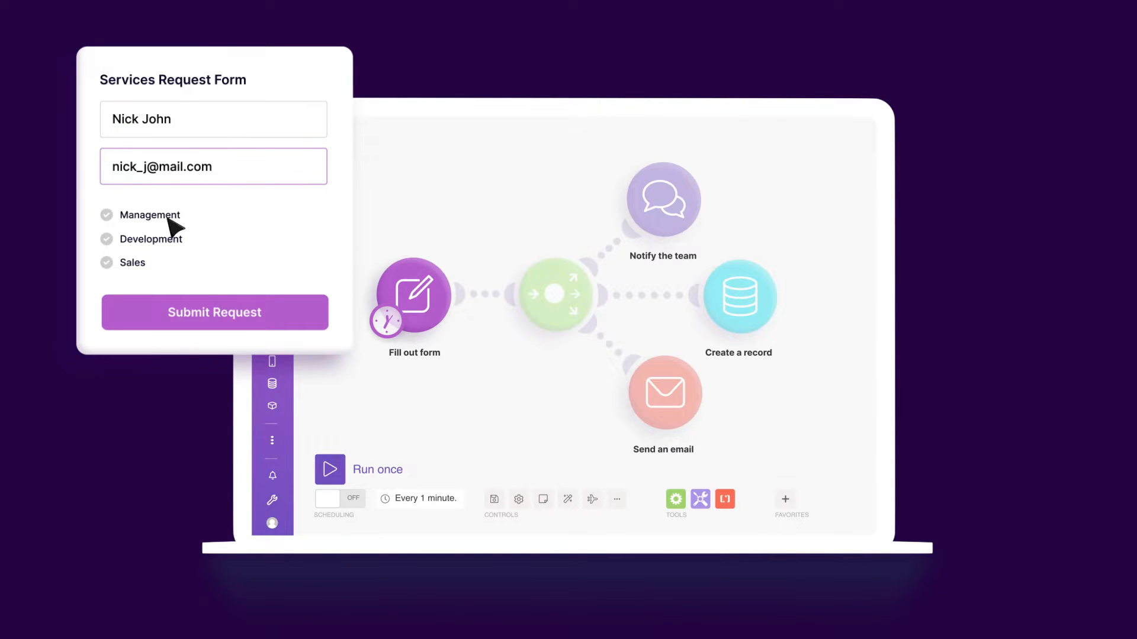
Create a new, empty scenario from the Scenarios page
{"action": "left_click", "coordinate": [214, 313]}
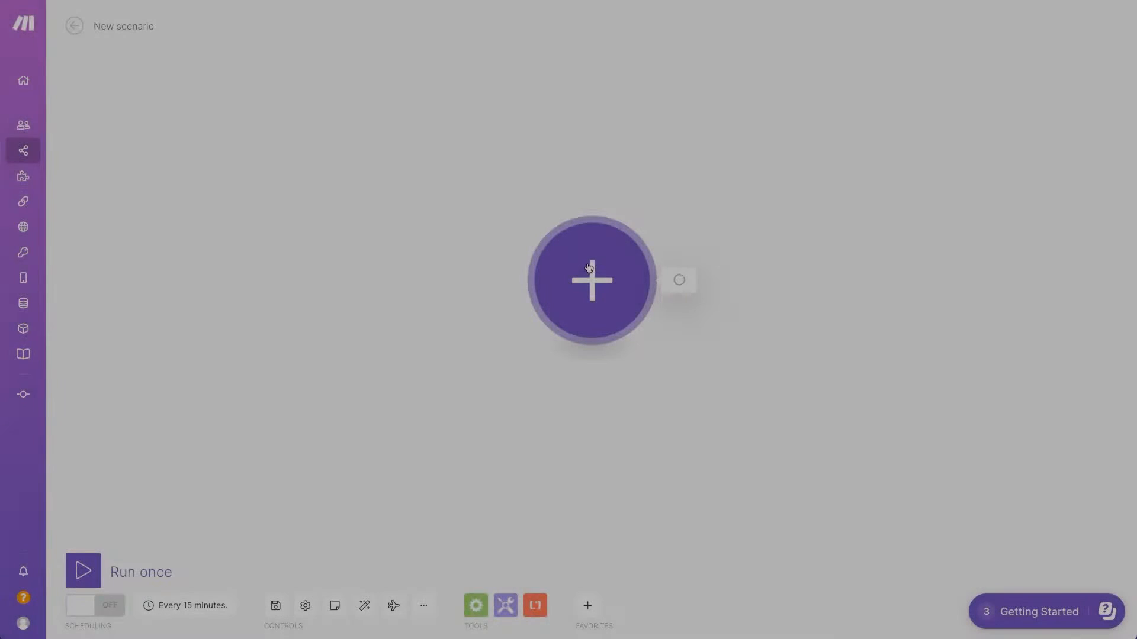
Add a HubSpot CRM Watch Records trigger with Record Type set to Contacts
{"action": "type", "text": "hubspot"}
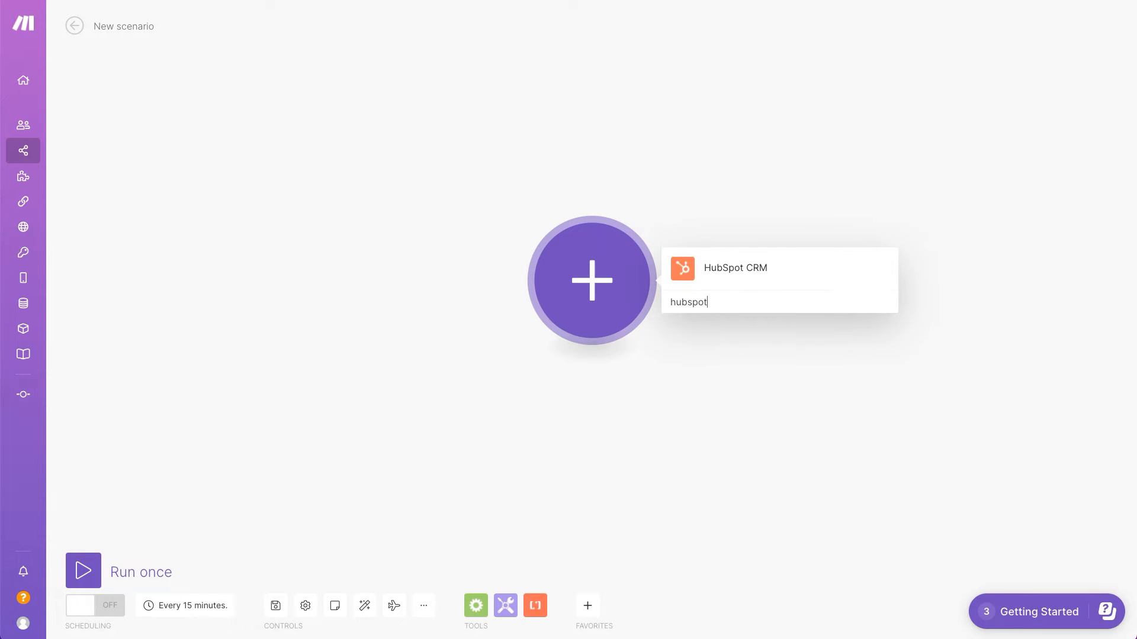
{"action": "left_click", "coordinate": [734, 268]}
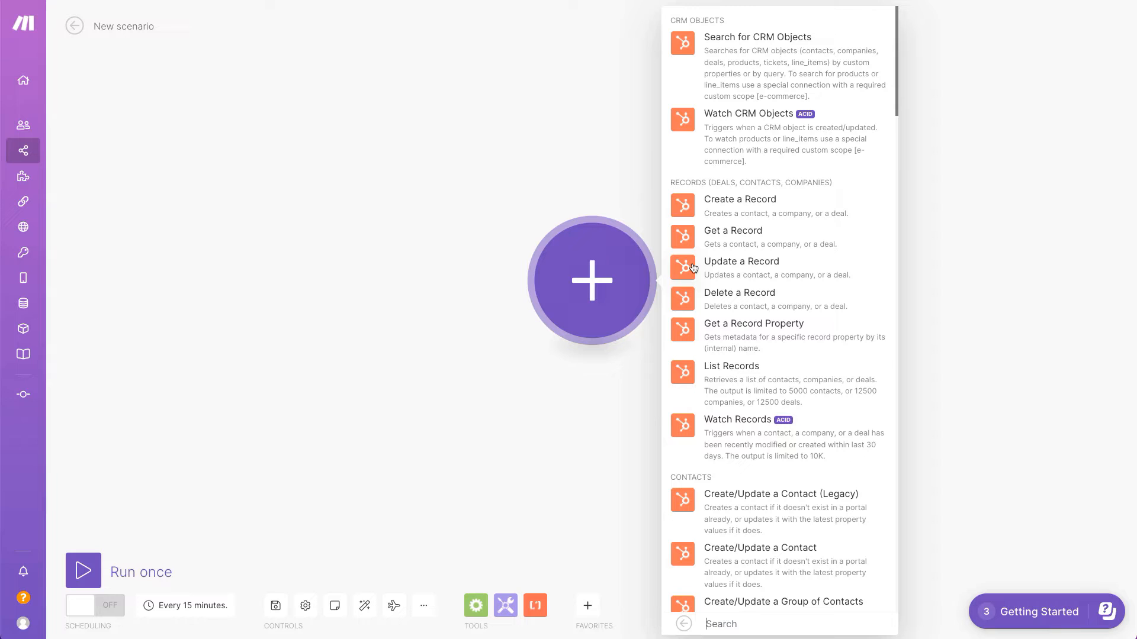
{"action": "left_click", "coordinate": [737, 419]}
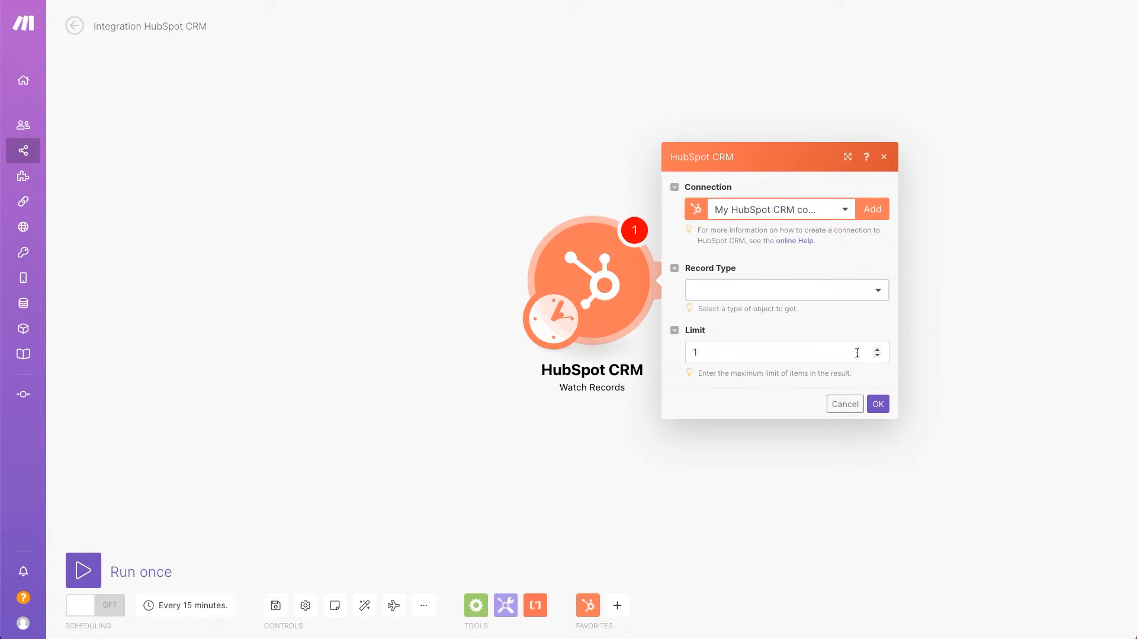
{"action": "left_click", "coordinate": [786, 290]}
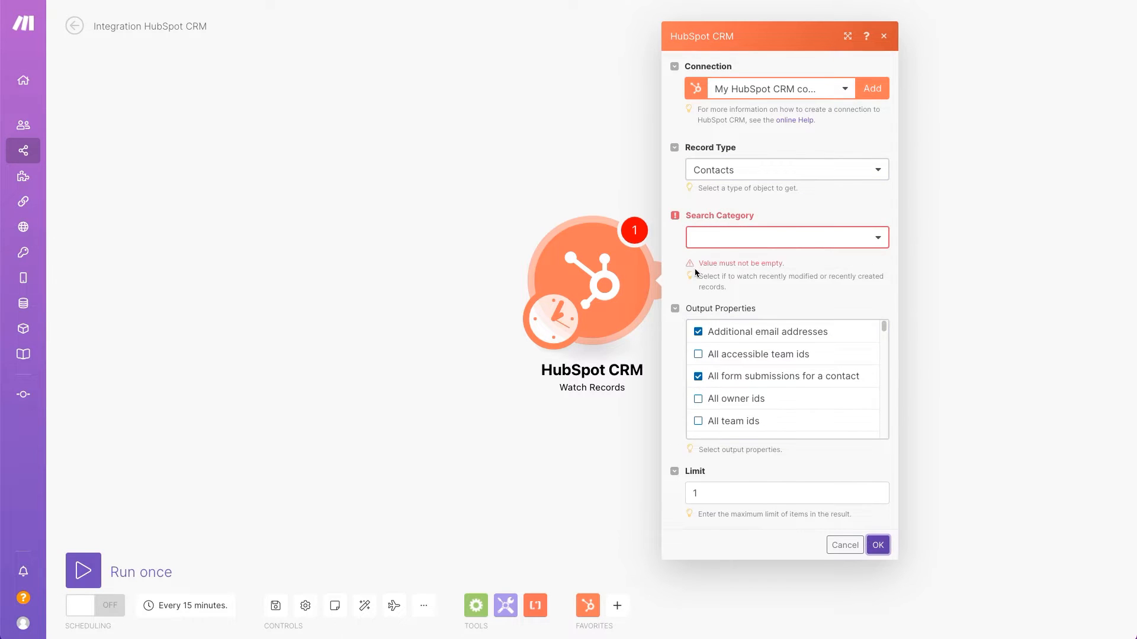
{"action": "left_click", "coordinate": [876, 544]}
{"action": "type", "text": "google do"}
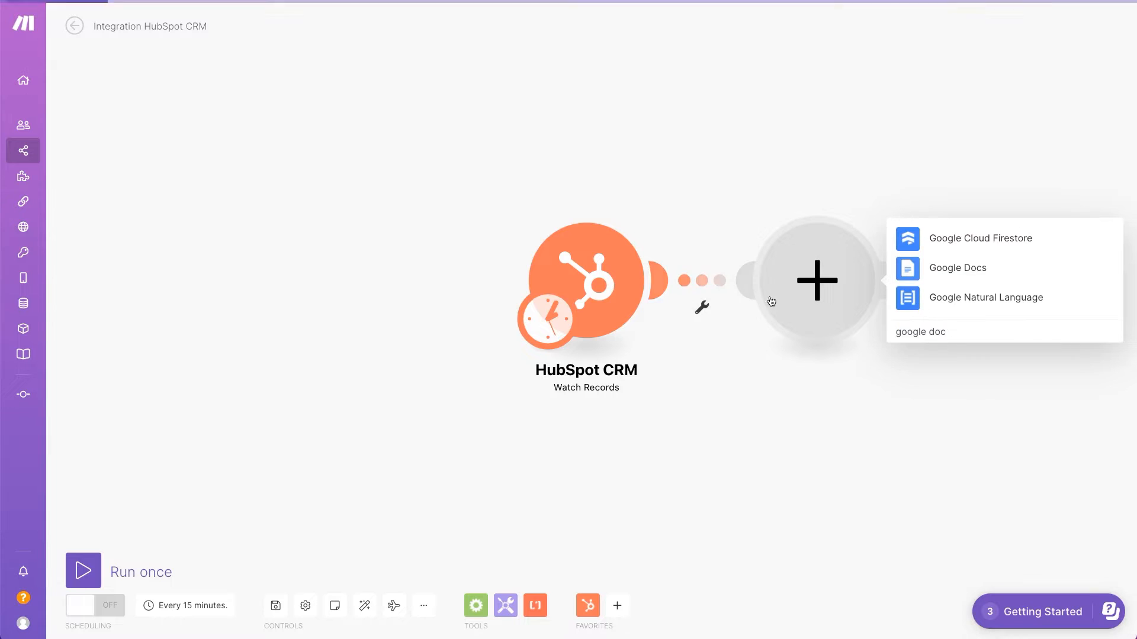
Add Google Docs Create a Document from a Template using Hello2, titled with First Name and Last Name
{"action": "type", "text": "cre"}
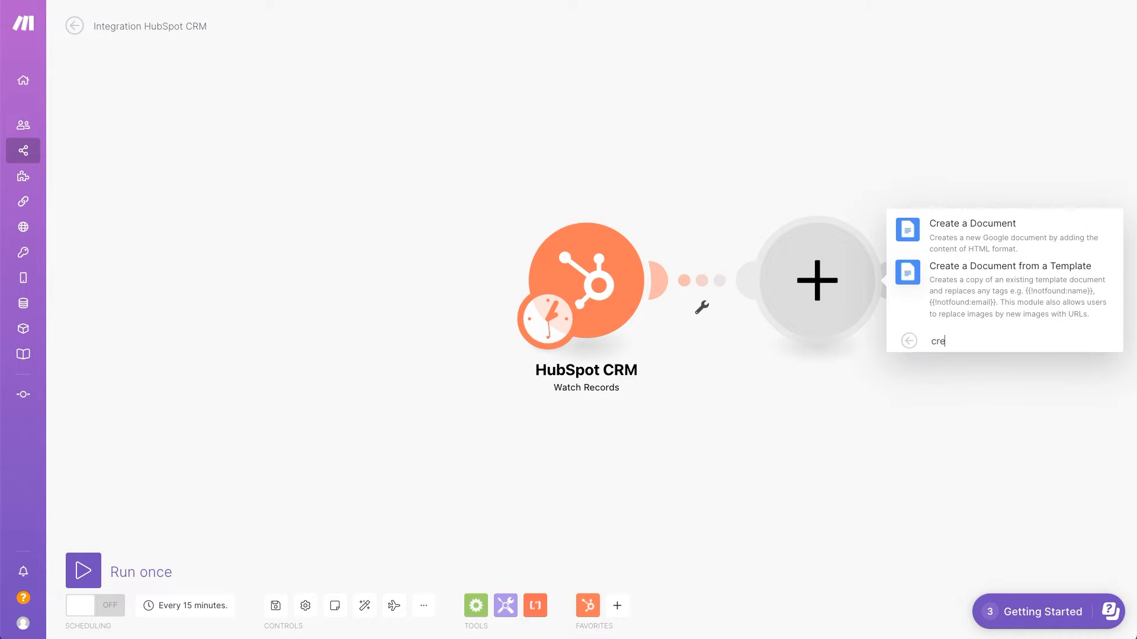
{"action": "left_click", "coordinate": [1008, 267]}
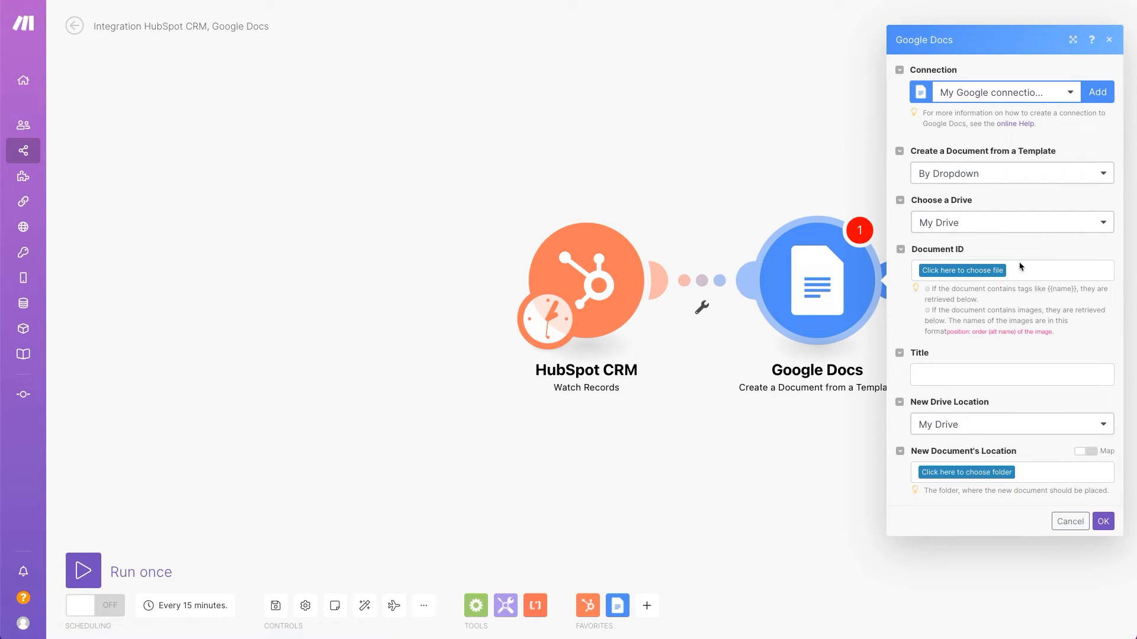
{"action": "left_click", "coordinate": [961, 270]}
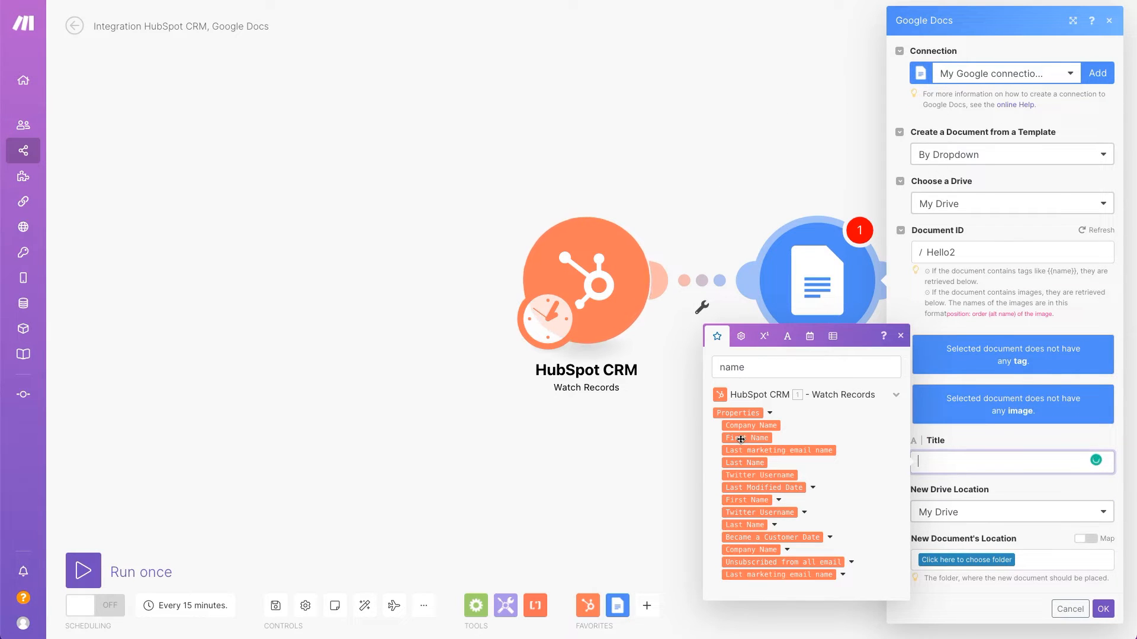
{"action": "left_click", "coordinate": [746, 438]}
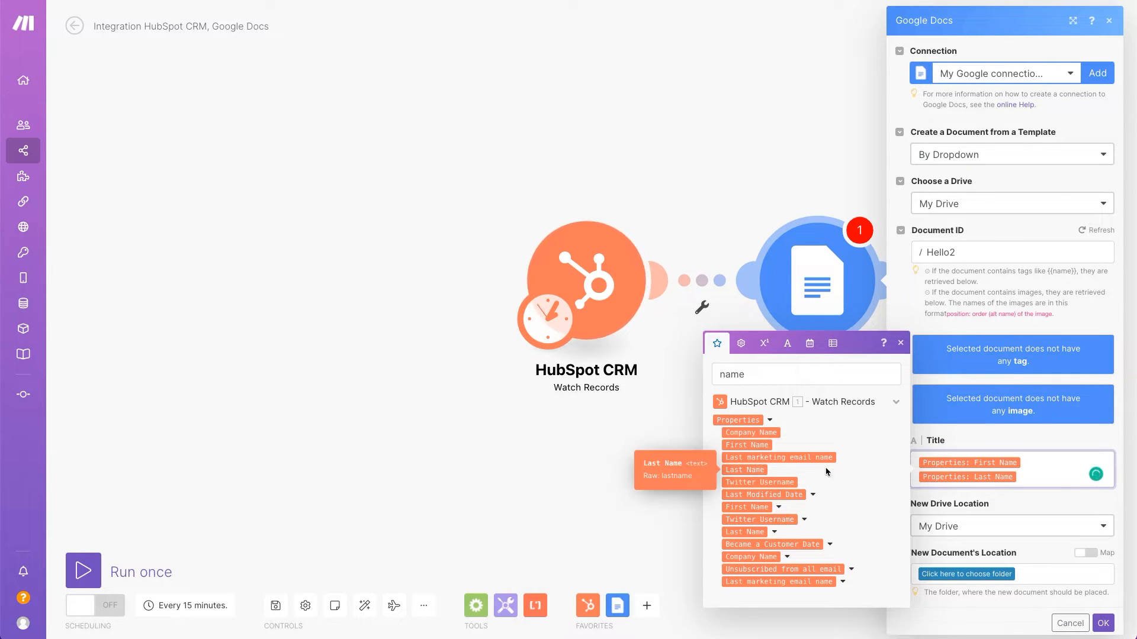
{"action": "left_click", "coordinate": [967, 573]}
{"action": "type", "text": "down"}
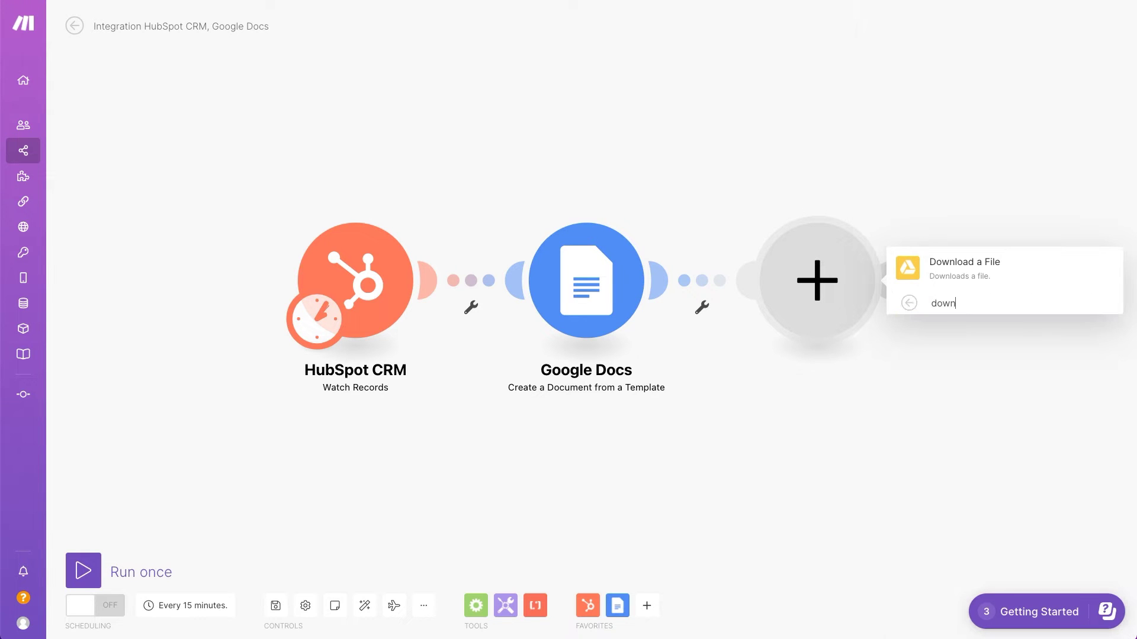
Add Google Drive Download a File followed by a Router to split the flow
{"action": "left_click", "coordinate": [963, 262]}
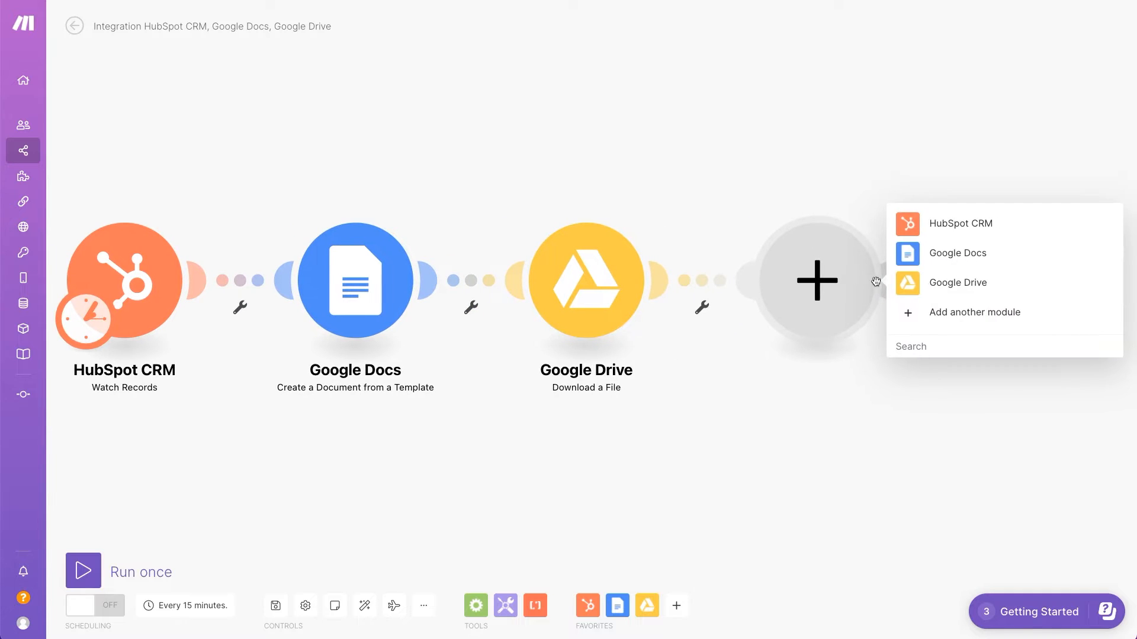
{"action": "left_click", "coordinate": [974, 312]}
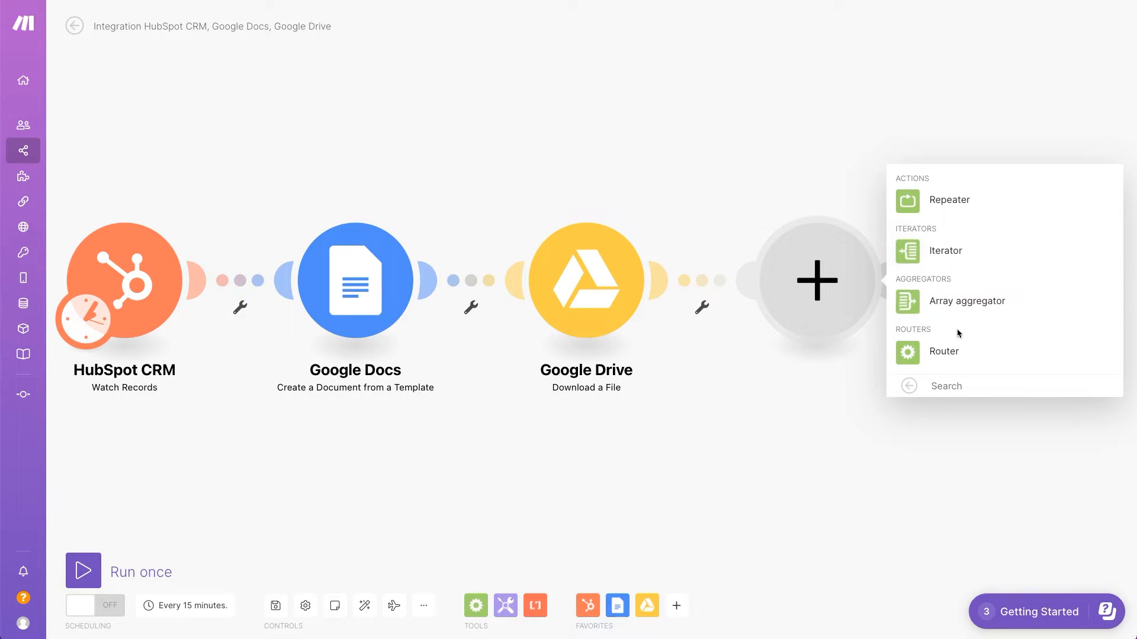
{"action": "left_click", "coordinate": [944, 352]}
{"action": "type", "text": "upload"}
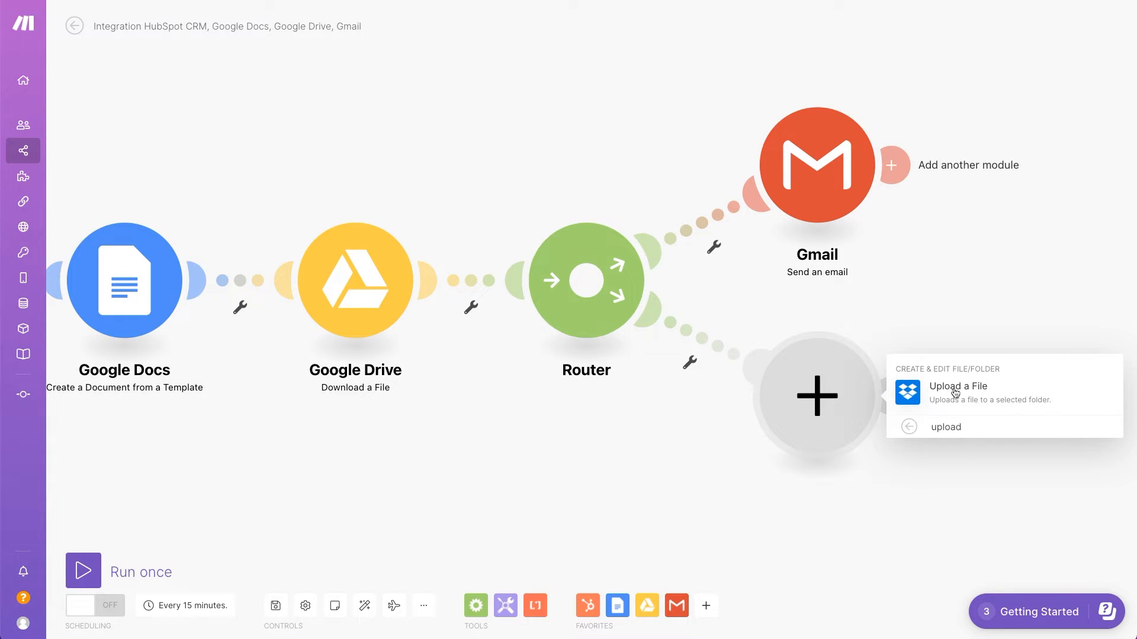
Put Gmail Send an email and Dropbox Upload a File on the router's routes and auto-align the layout
{"action": "left_click", "coordinate": [958, 386]}
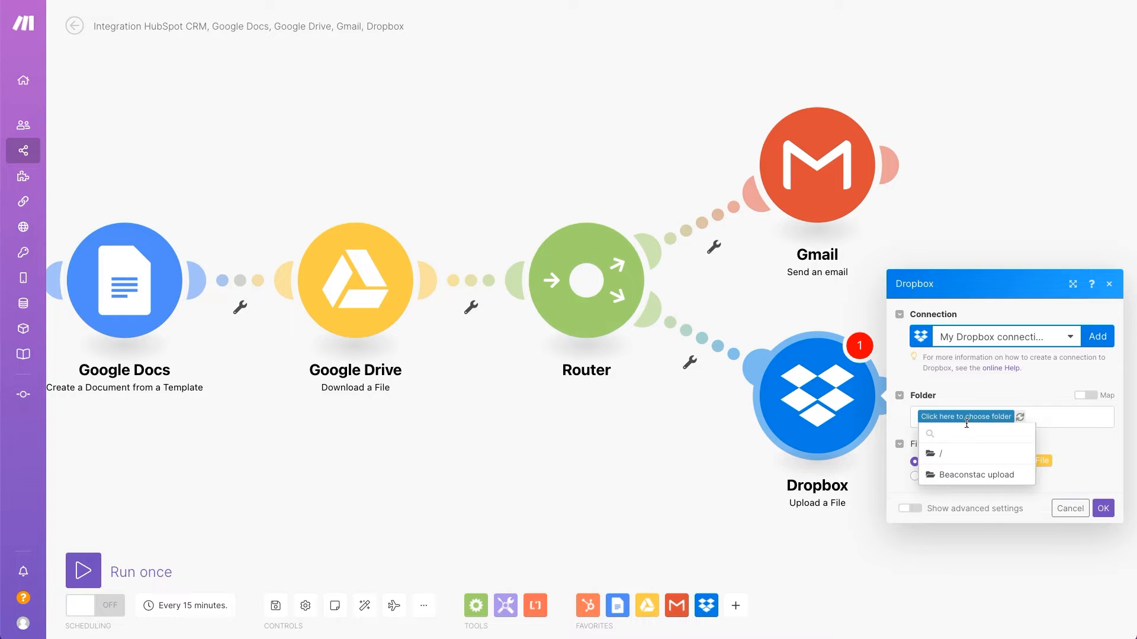
{"action": "left_click", "coordinate": [1068, 508]}
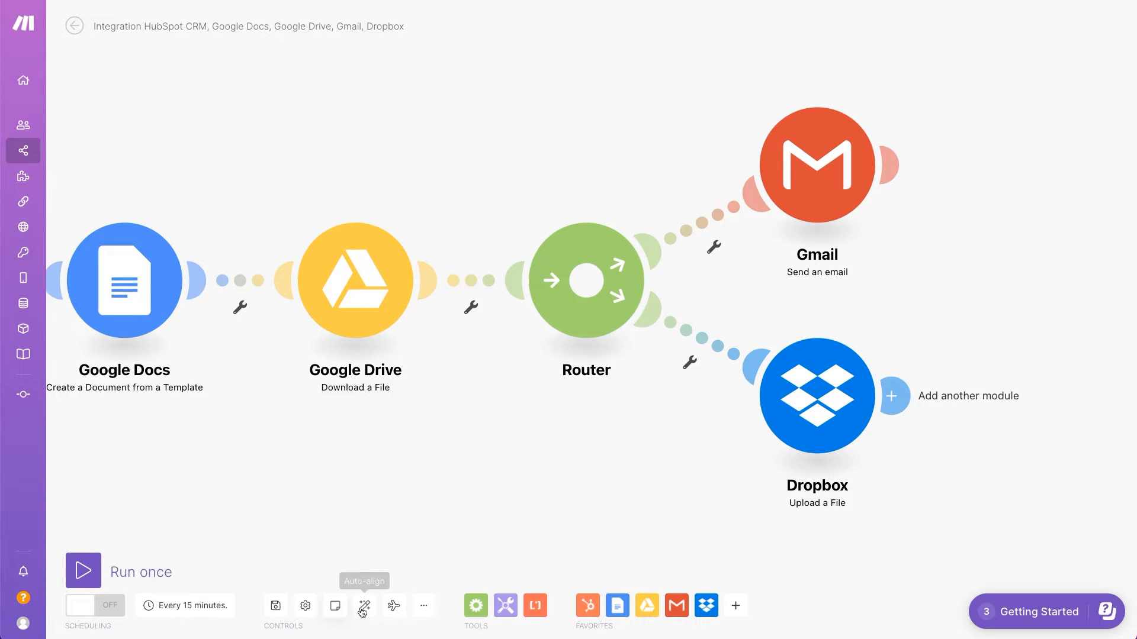
{"action": "left_click", "coordinate": [363, 606]}
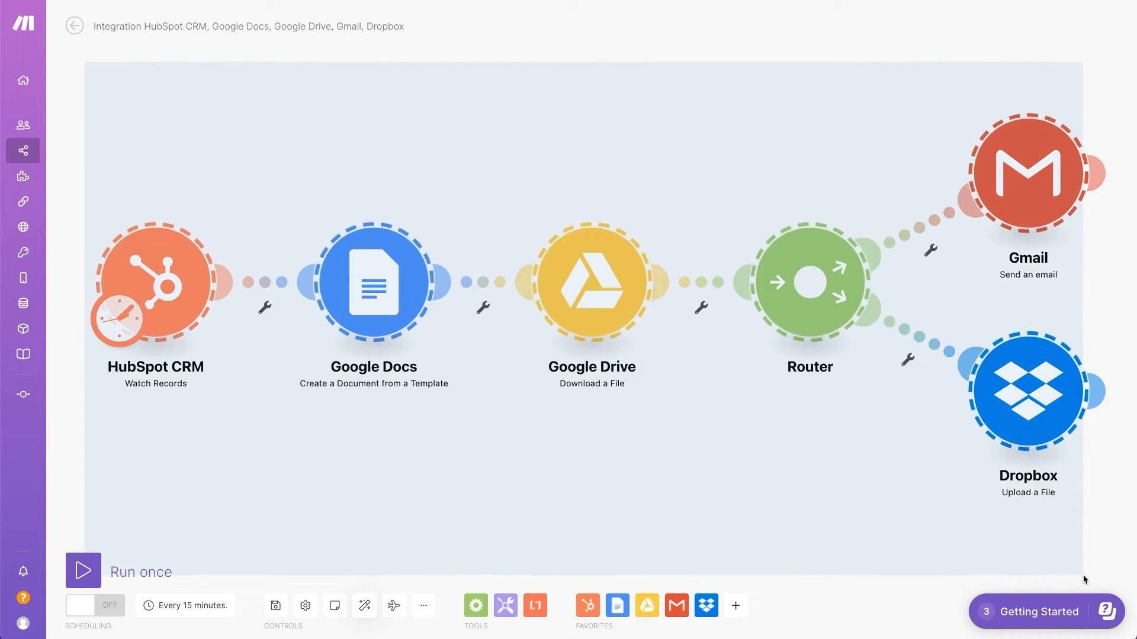
Arrange the scenario modules via the canvas context menu
{"action": "right_click", "coordinate": [1027, 392]}
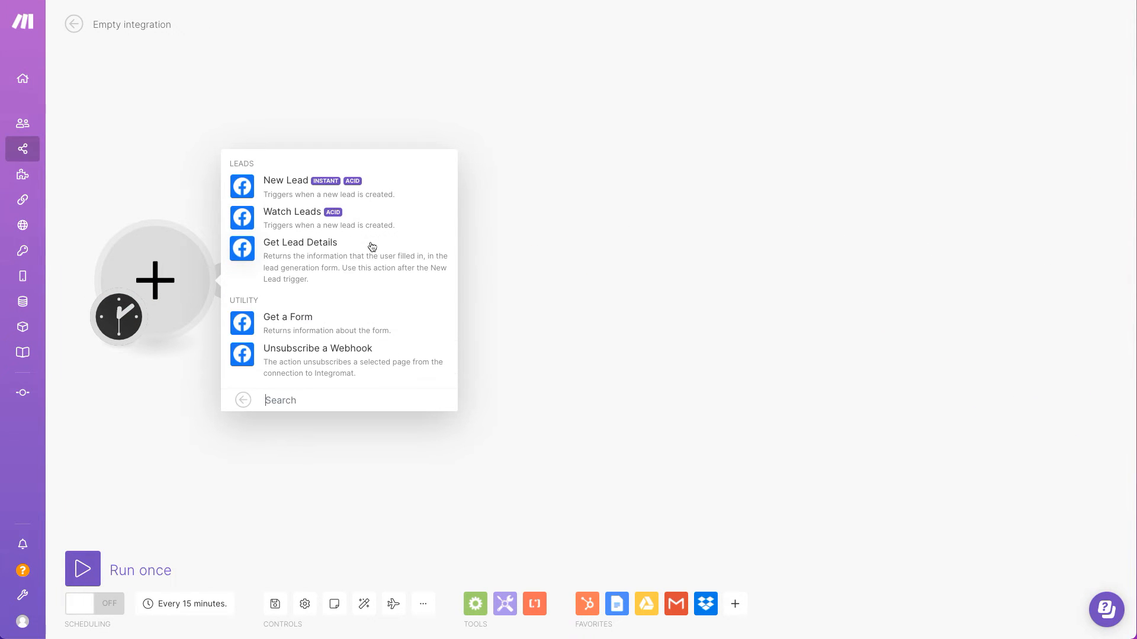
After the Facebook Lead Ads trigger, add HubSpot CRM Create/Update a Contact mapping Email and Full name
{"action": "left_click", "coordinate": [286, 180]}
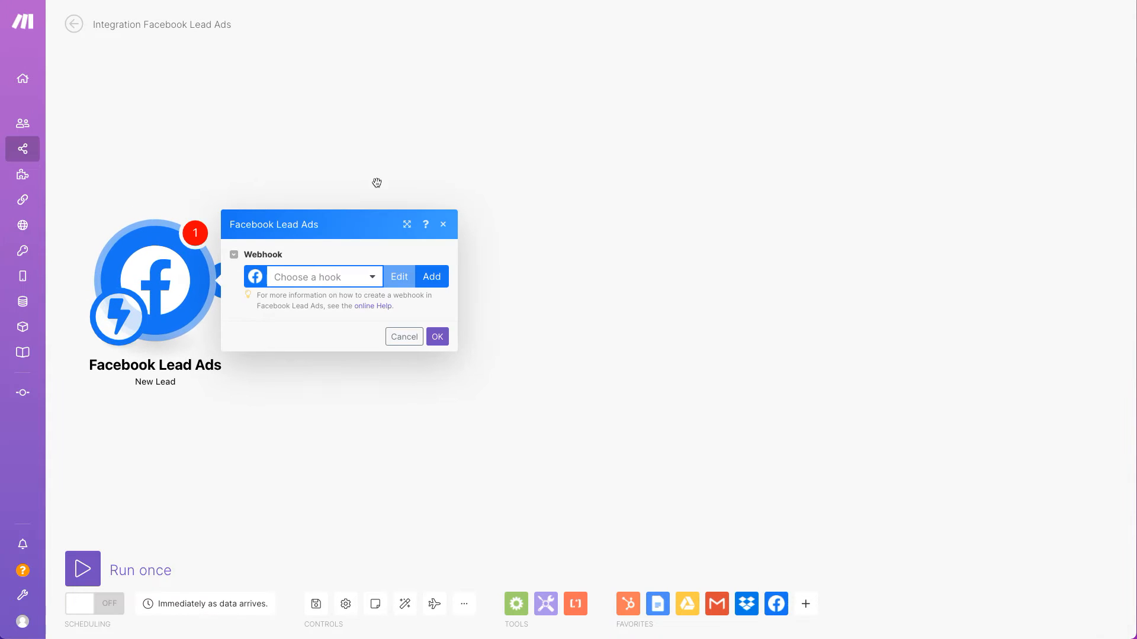
{"action": "left_click", "coordinate": [431, 276]}
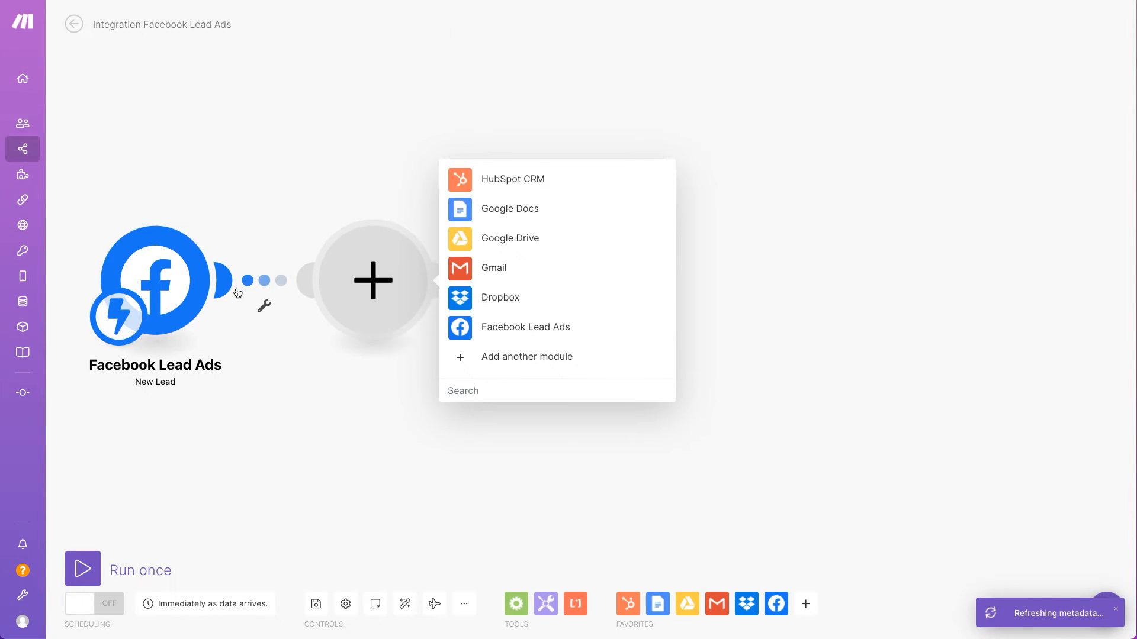
{"action": "left_click", "coordinate": [512, 179]}
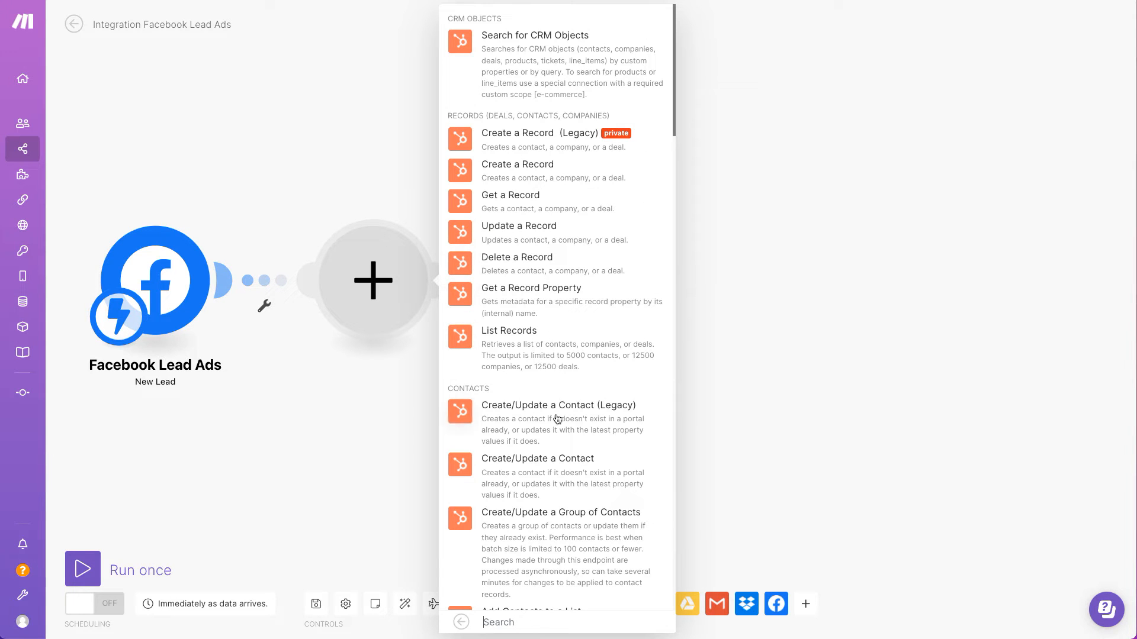
{"action": "left_click", "coordinate": [538, 458]}
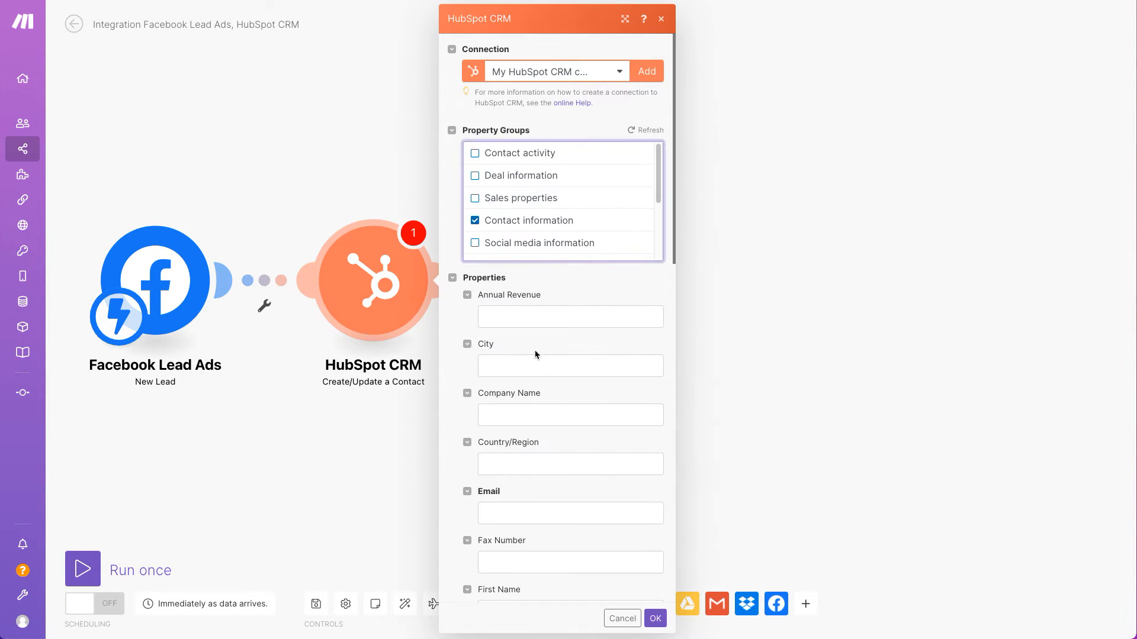
{"action": "left_click", "coordinate": [569, 512]}
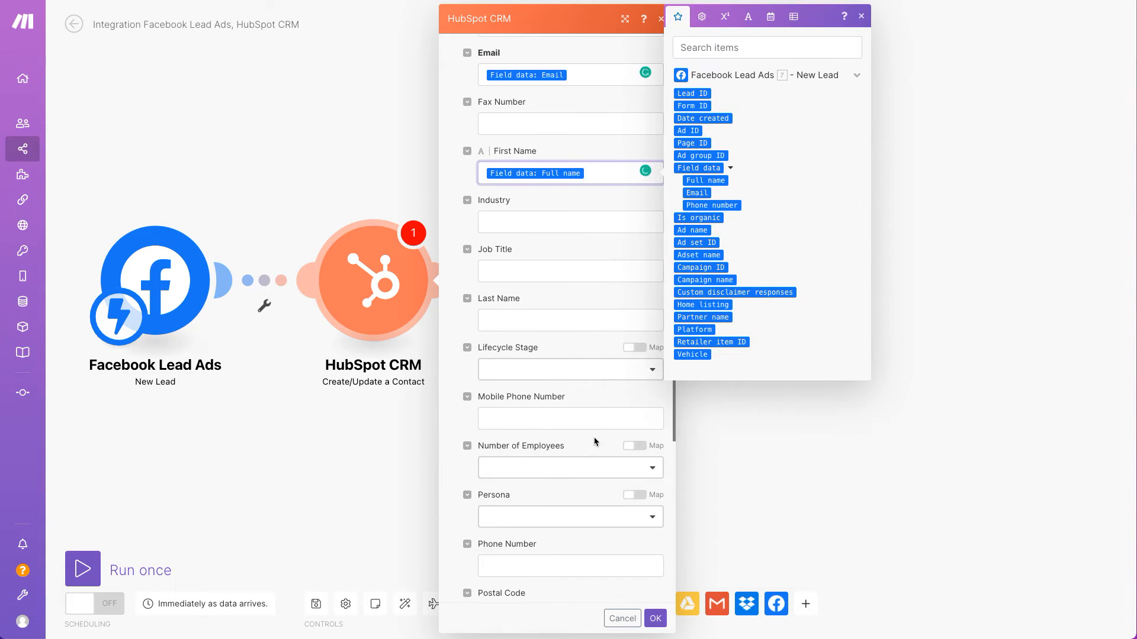
{"action": "left_click", "coordinate": [654, 618]}
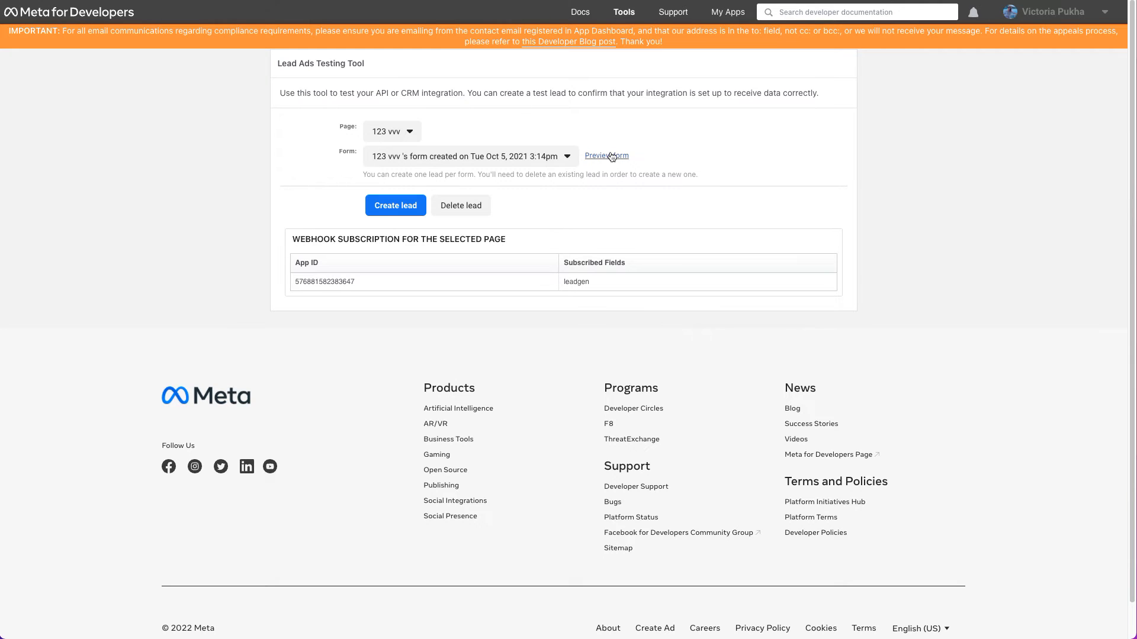
Create a test lead in Meta's tool, run the scenario once and inspect the lead's output data
{"action": "left_click", "coordinate": [607, 155]}
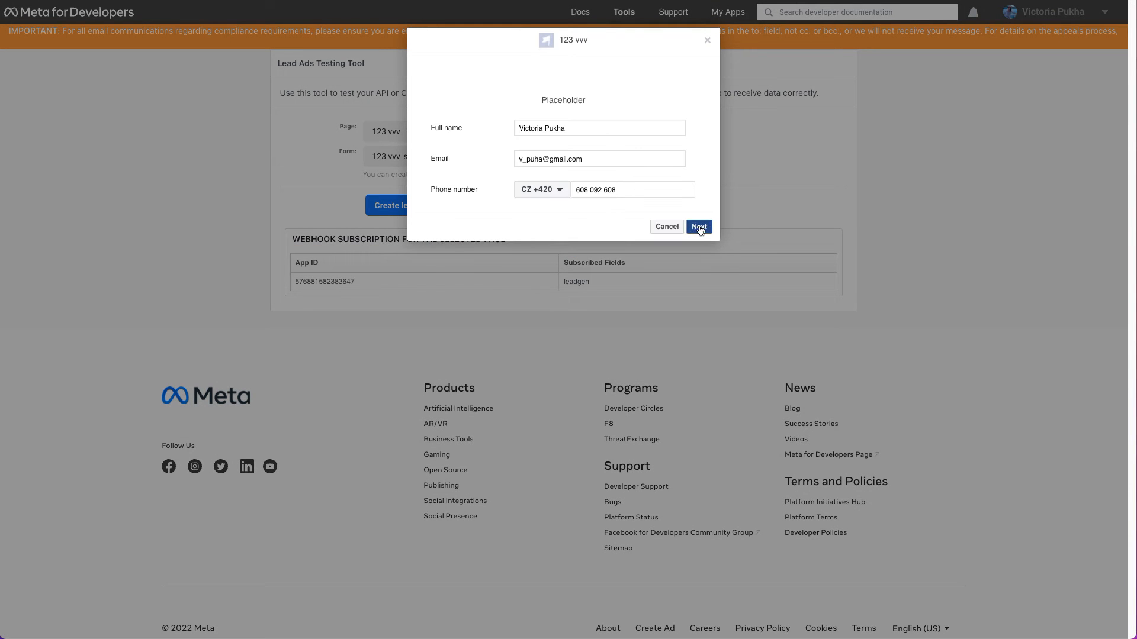
{"action": "left_click", "coordinate": [698, 226]}
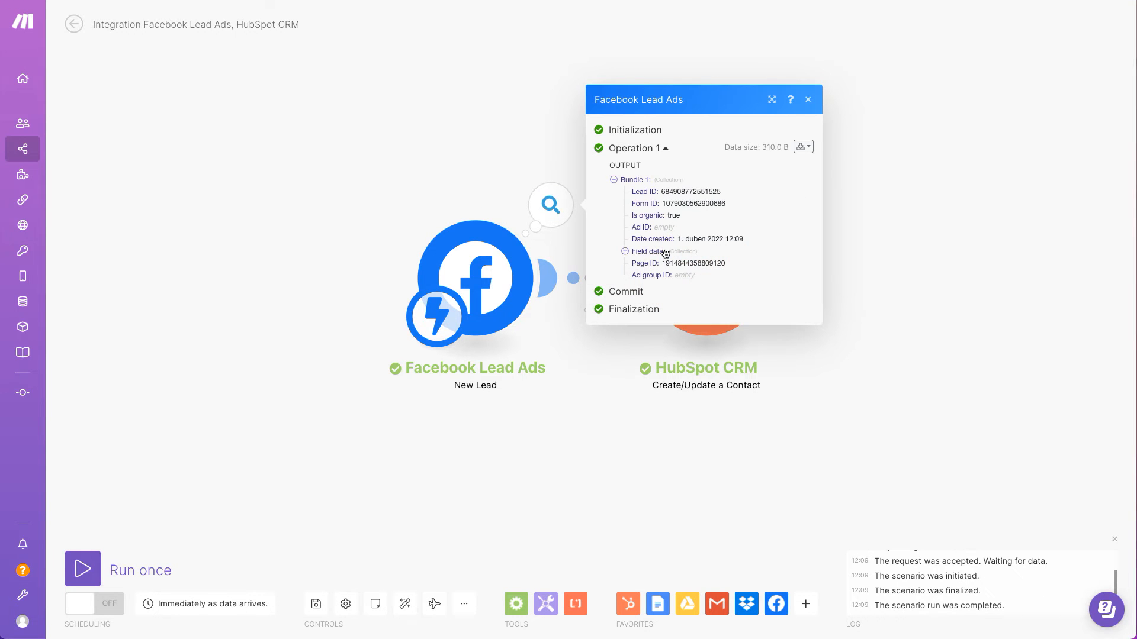
{"action": "left_click", "coordinate": [782, 205]}
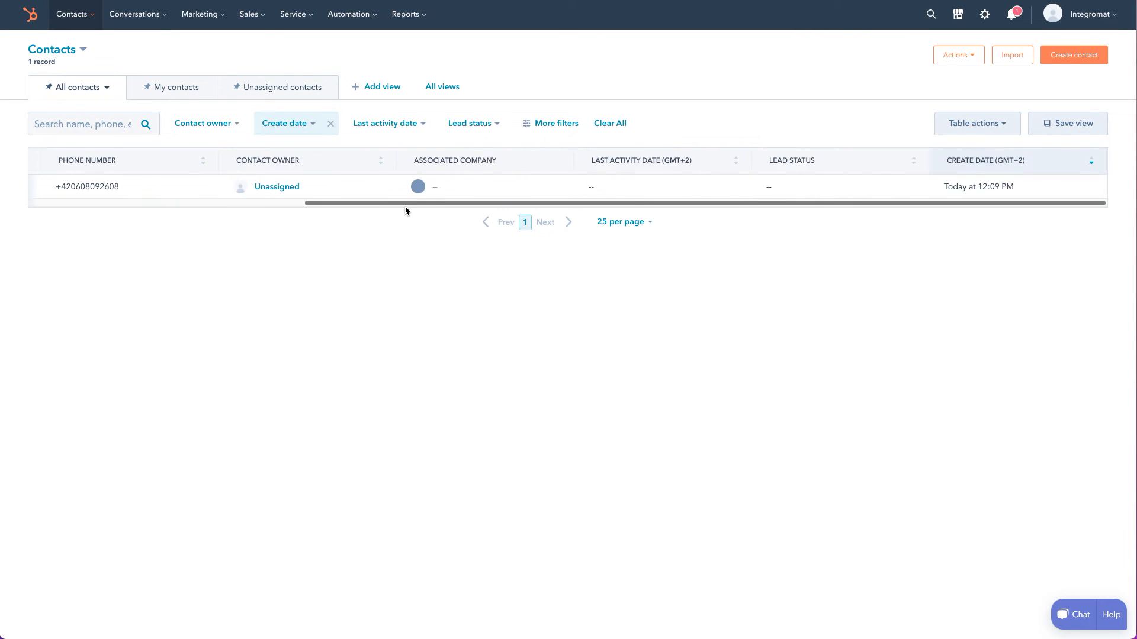
{"action": "left_click", "coordinate": [88, 186]}
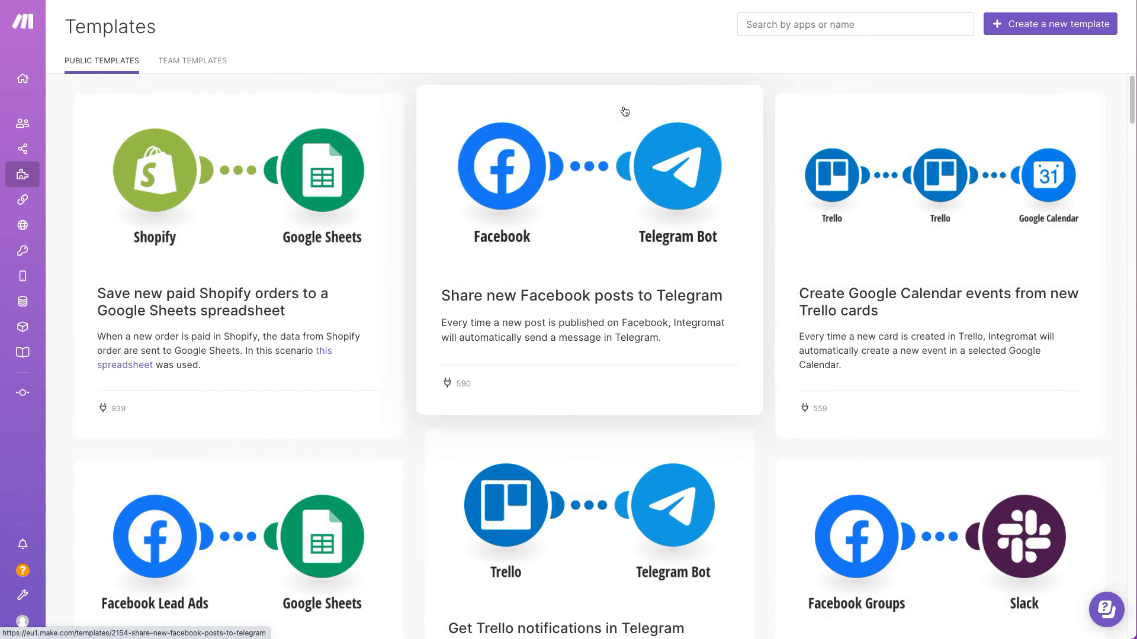
{"action": "mouse_move", "coordinate": [660, 95]}
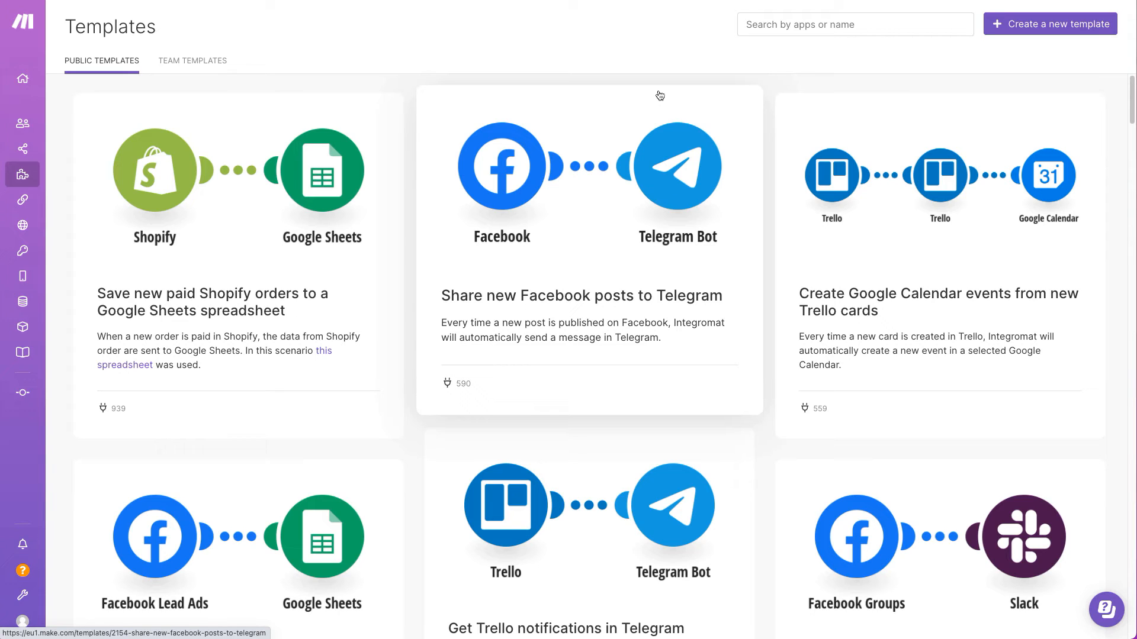
Filter the public templates to HubSpot CRM via the 'hubs' search and browse the results
{"action": "type", "text": "hubs"}
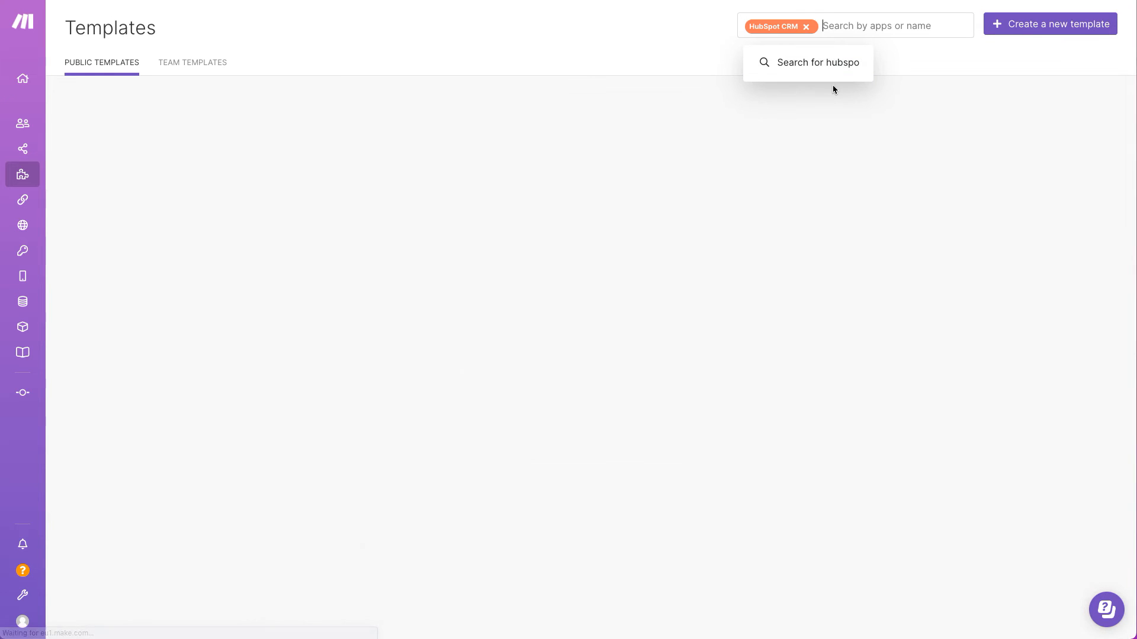
{"action": "left_click", "coordinate": [819, 63]}
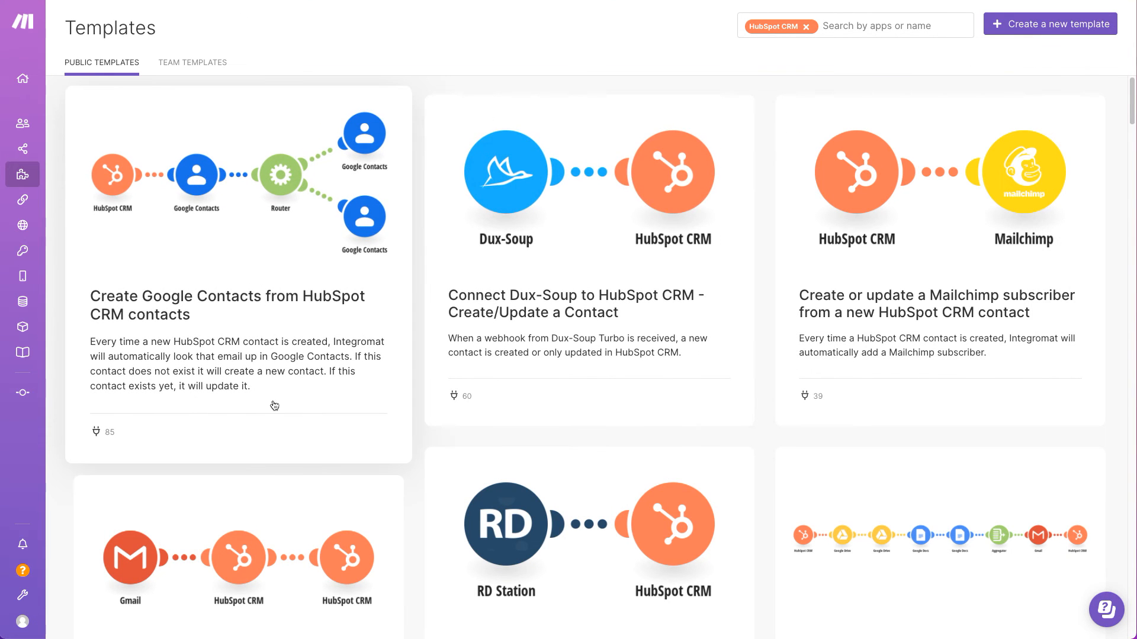
{"action": "scroll", "scroll_direction": "down", "scroll_amount": 3}
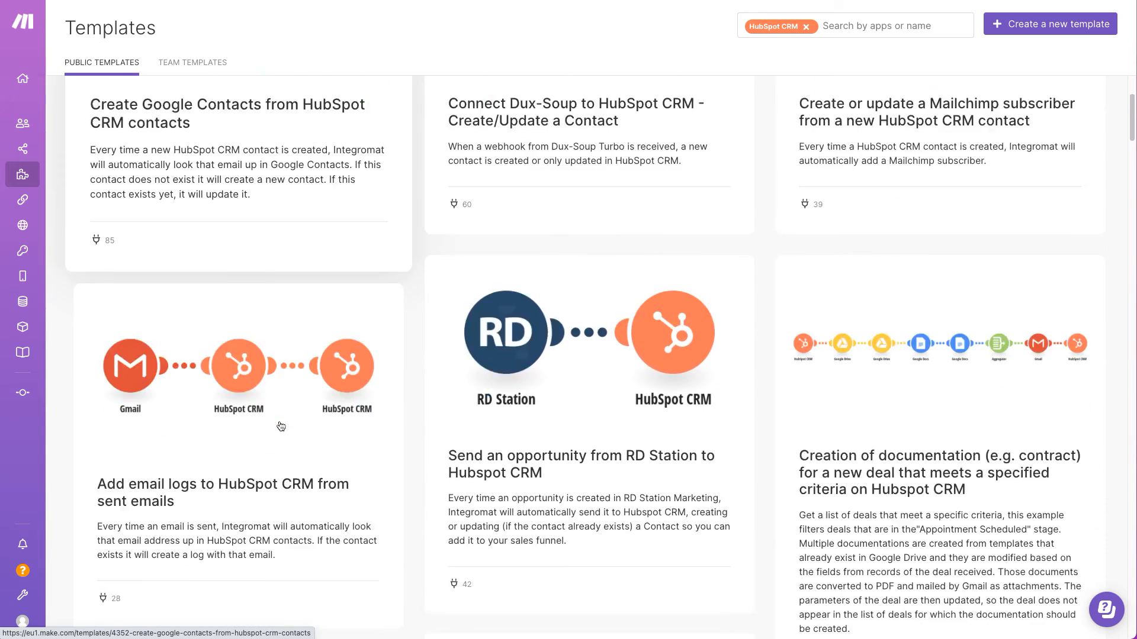
{"action": "scroll", "scroll_direction": "down", "scroll_amount": 3}
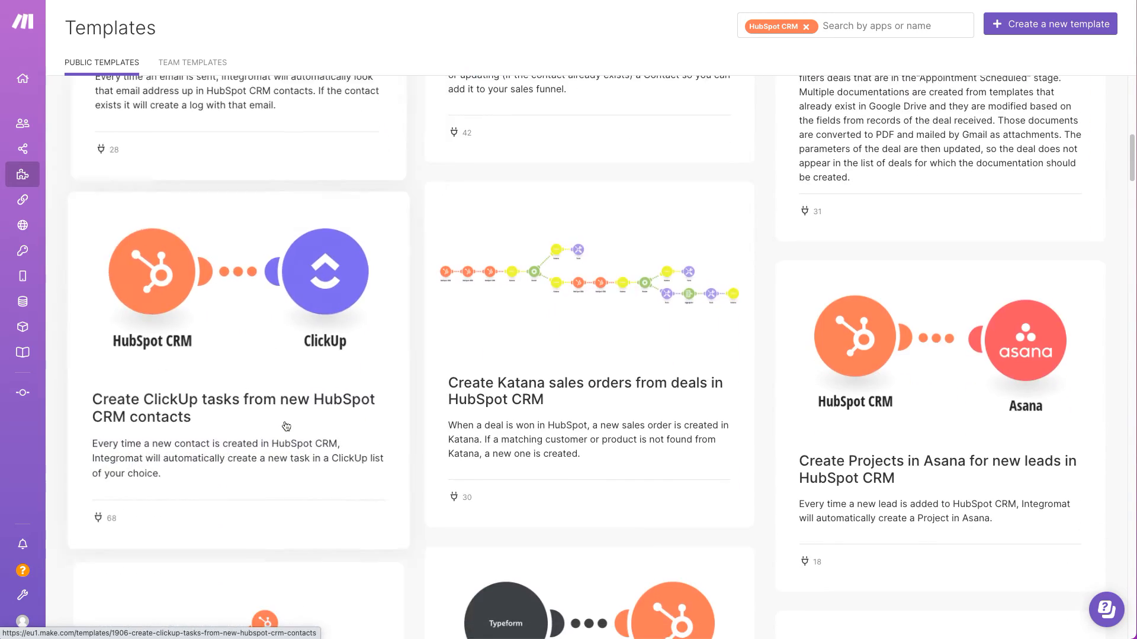
{"action": "scroll", "scroll_direction": "down", "scroll_amount": 3}
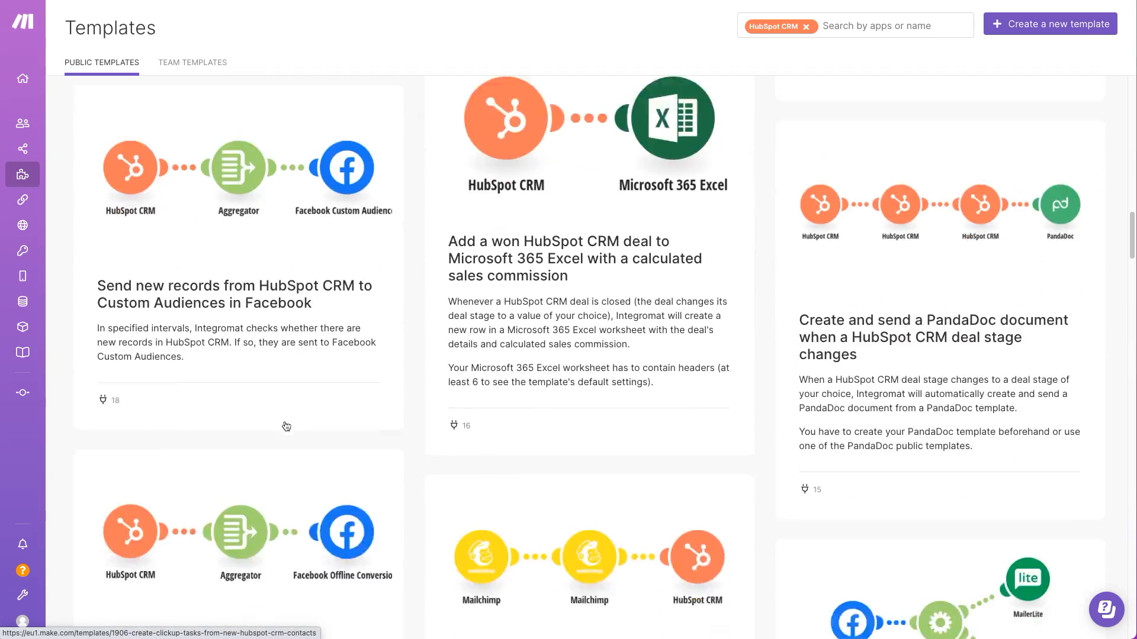
{"action": "scroll", "scroll_direction": "down", "scroll_amount": 3}
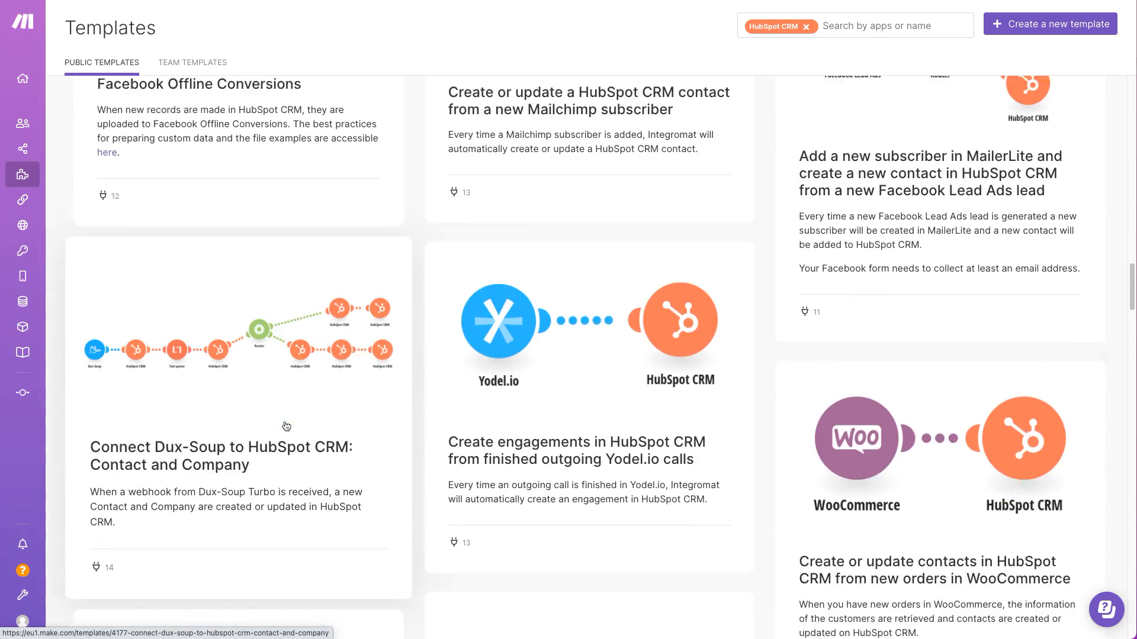
{"action": "scroll", "scroll_direction": "down", "scroll_amount": 3}
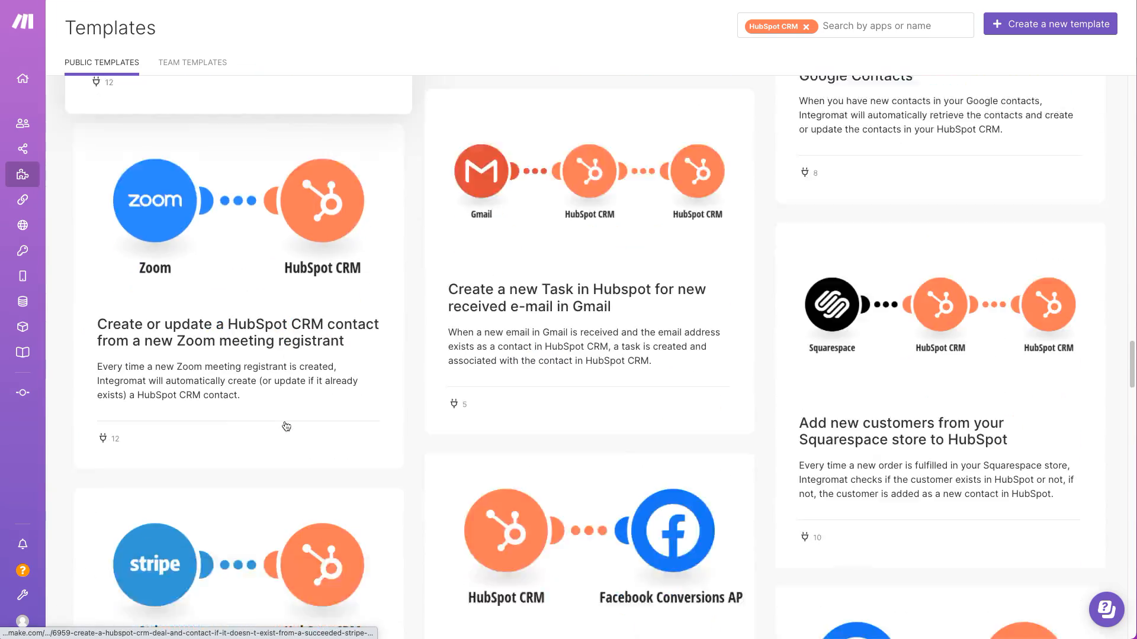
{"action": "scroll", "scroll_direction": "down", "scroll_amount": 3}
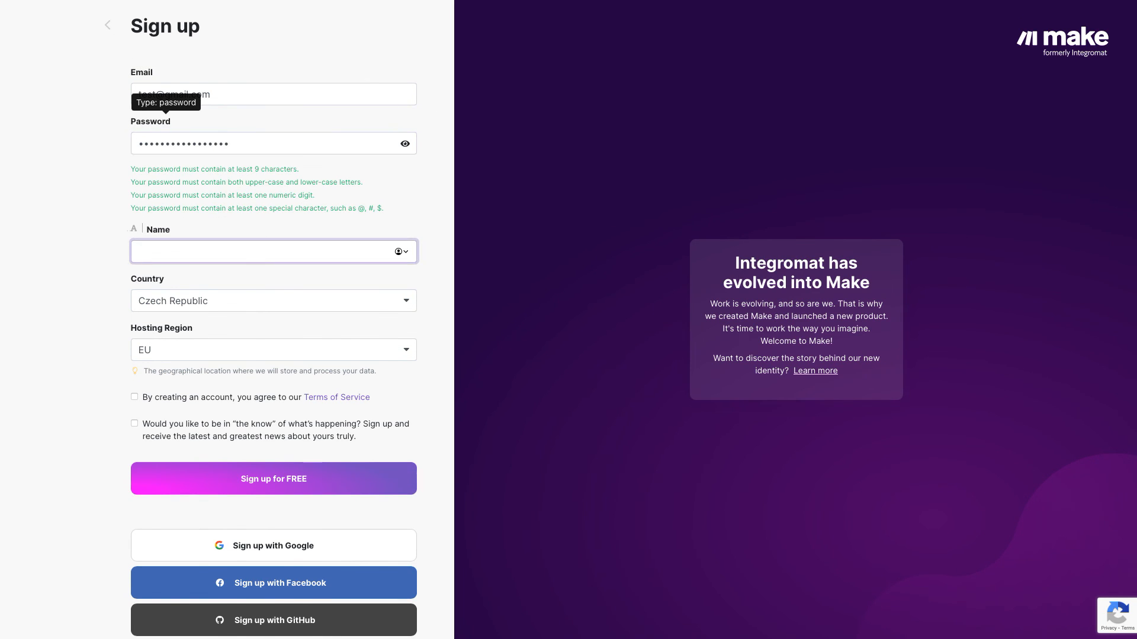
Submit the sign-up form with 'Sign up for FREE'
{"action": "left_click", "coordinate": [274, 453]}
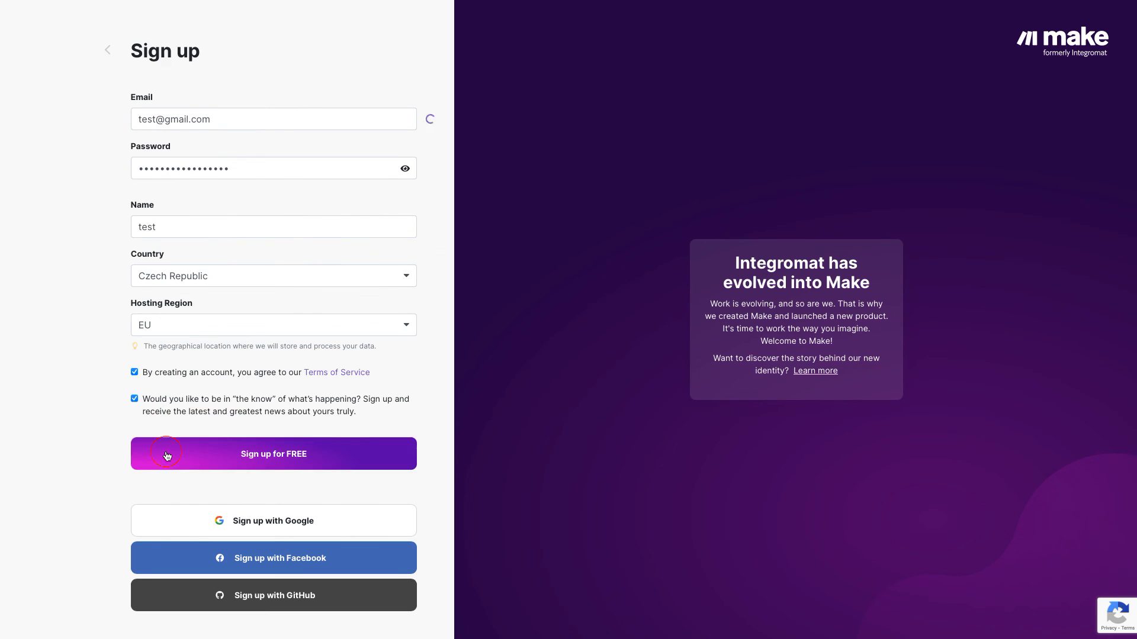